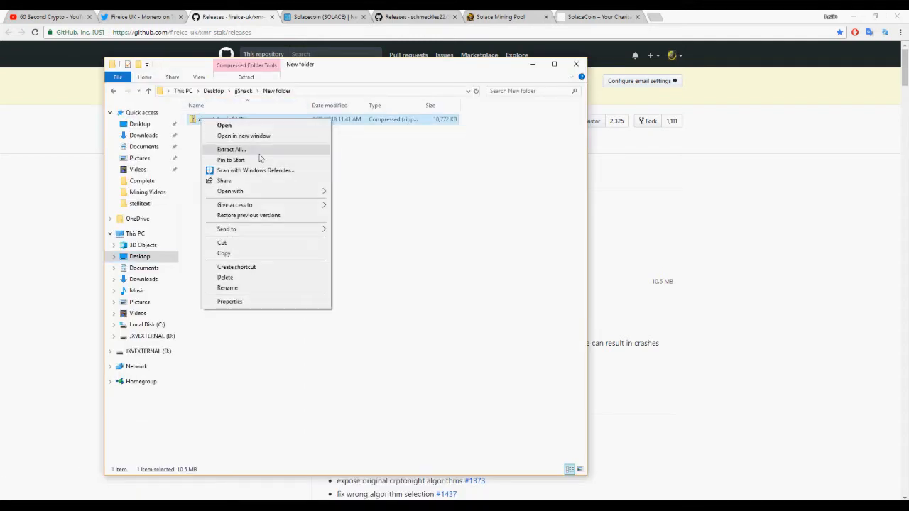
# Extract the xmr-stak zip and select xmr-stak.exe inside the xmr-stak-win64 folder
pyautogui.click(230, 149)
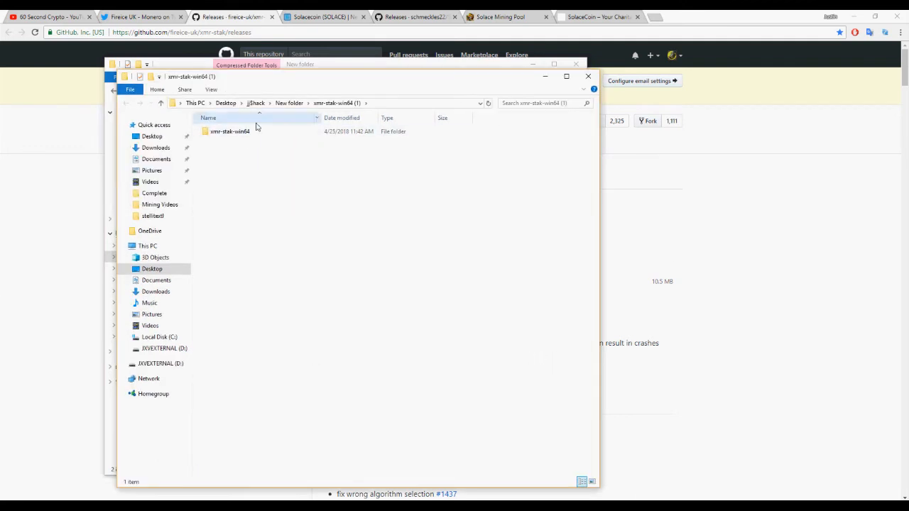
pyautogui.doubleClick(230, 130)
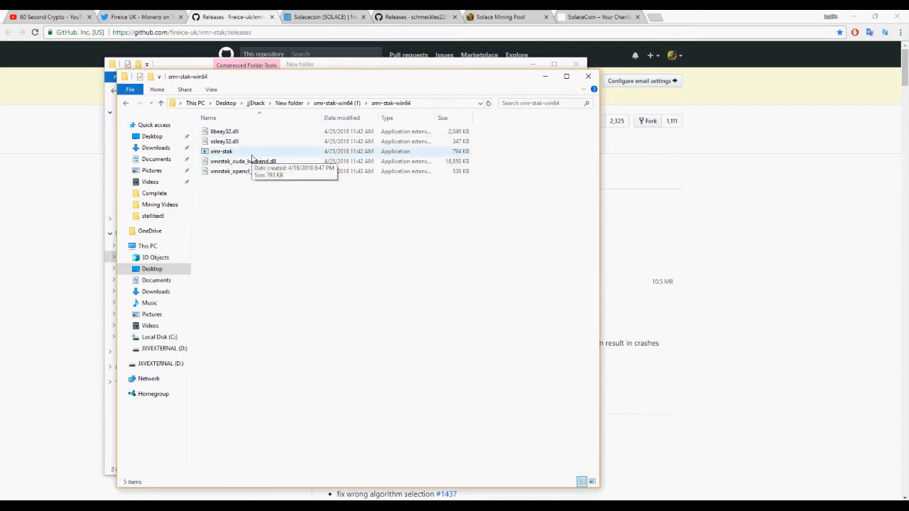
pyautogui.click(221, 151)
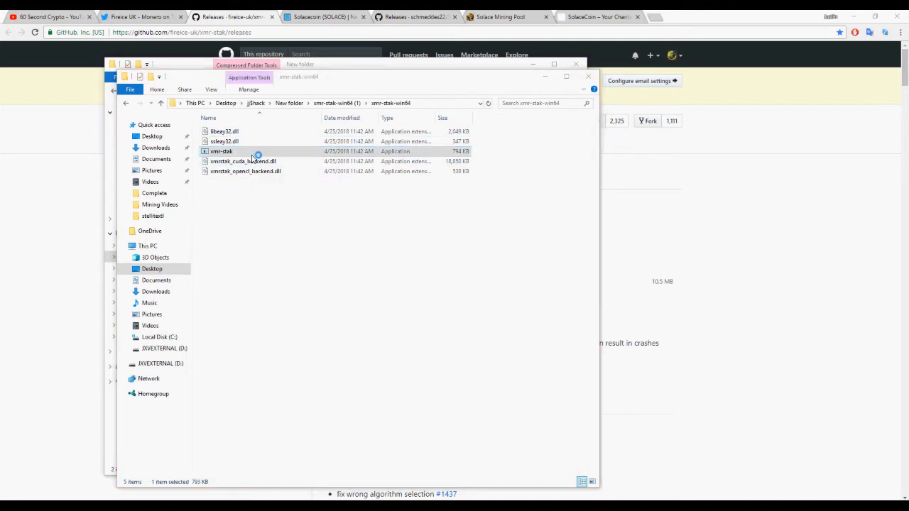
# Launch xmr-stak, answer 0 to the HTTP interface prompt, and enter 'sumokoin' as currency
pyautogui.doubleClick(221, 151)
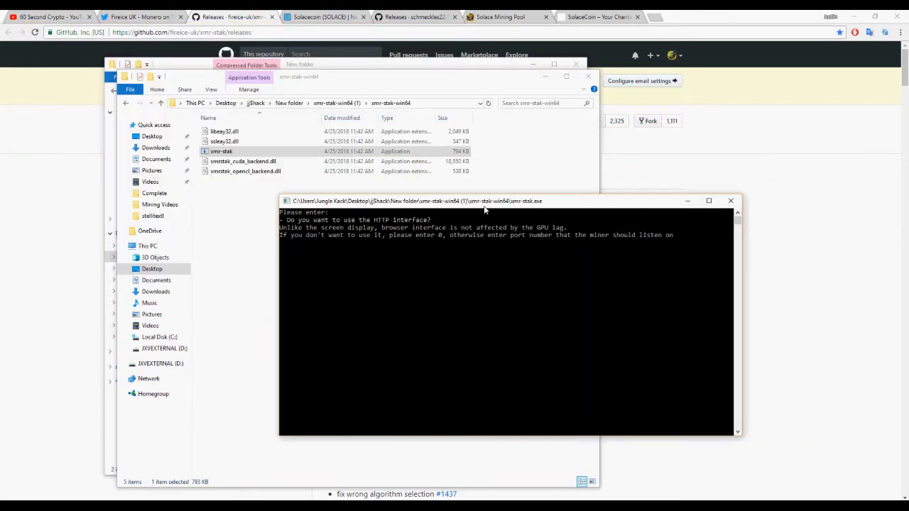
pyautogui.write('0')
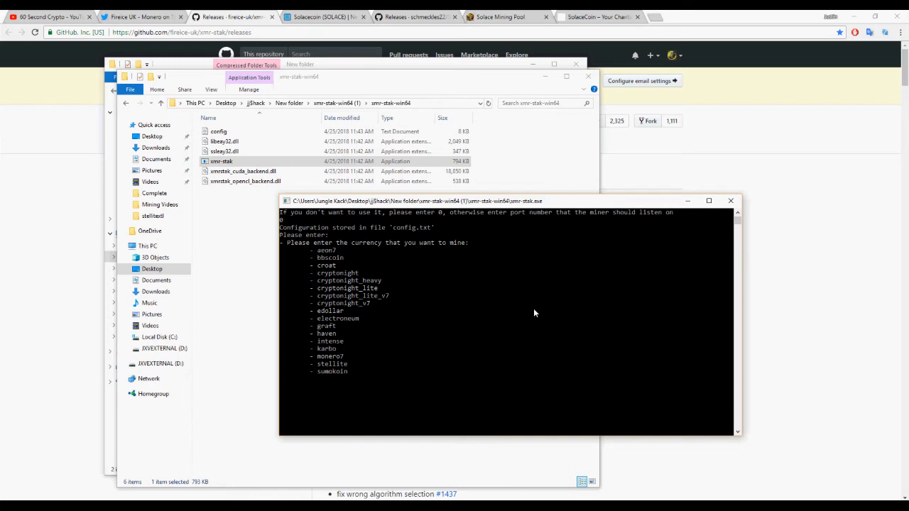
pyautogui.write('sumoko')
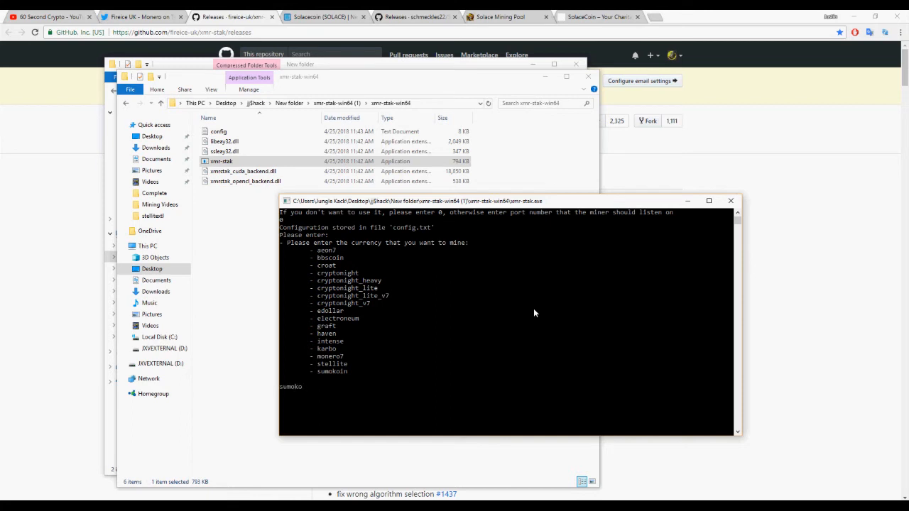